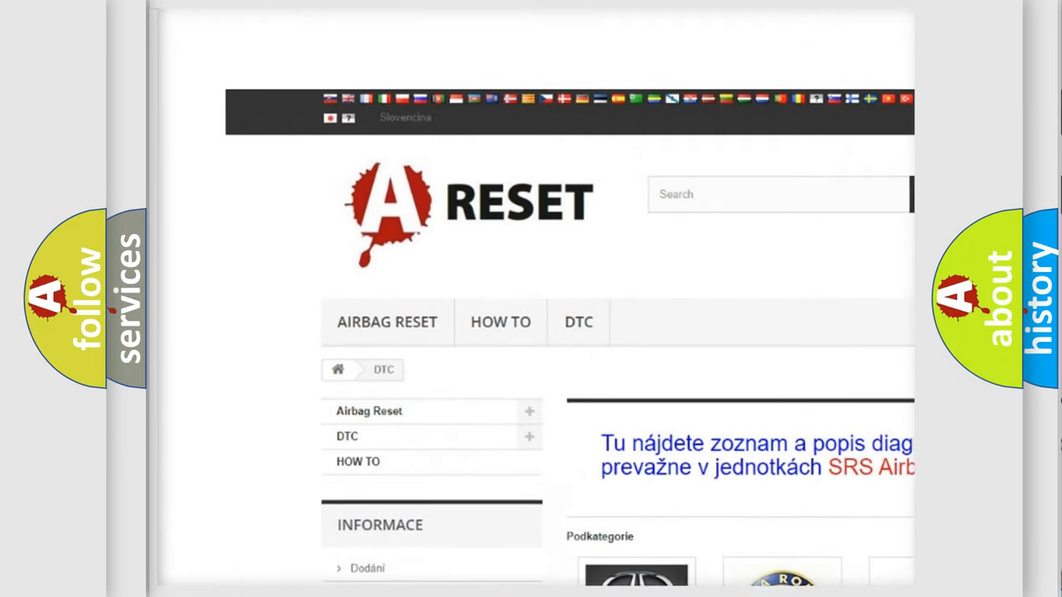
# - Open the Jeep DTC tile and browse its trouble code list, from 14 through B129
pyautogui.scroll(-3)
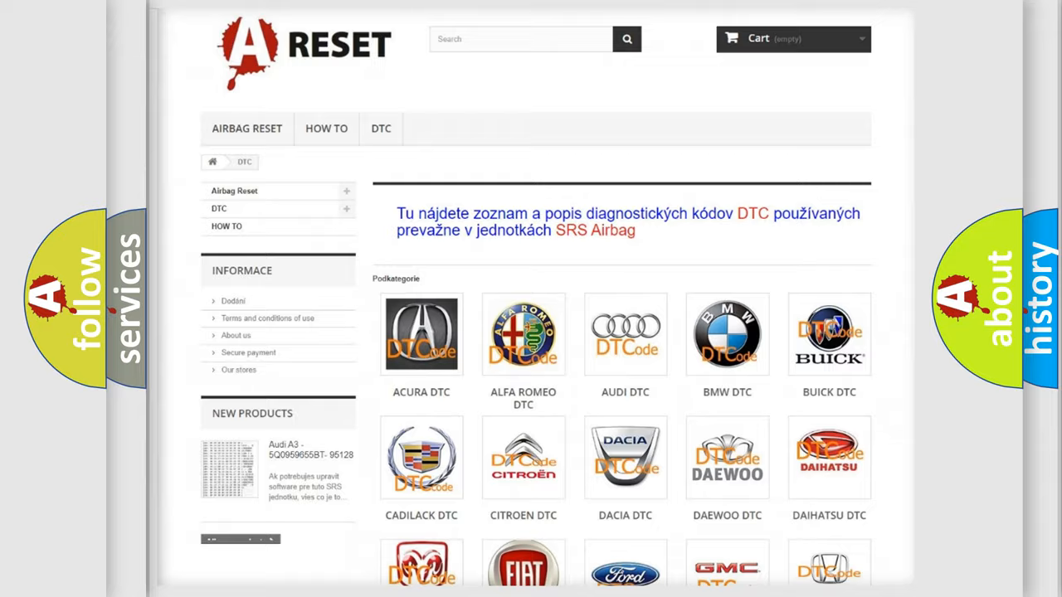
pyautogui.scroll(-3)
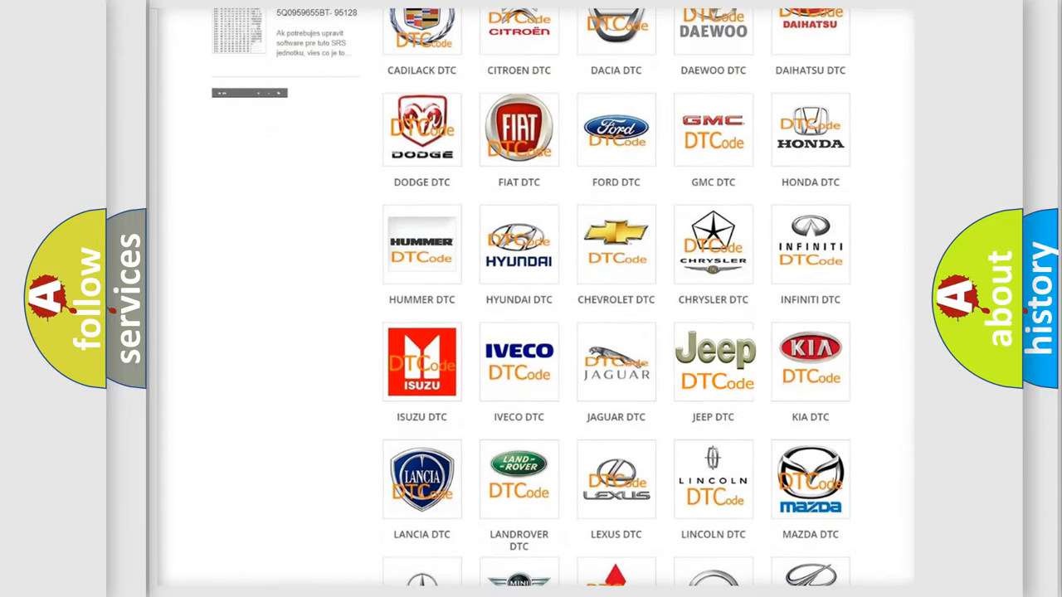
pyautogui.click(713, 361)
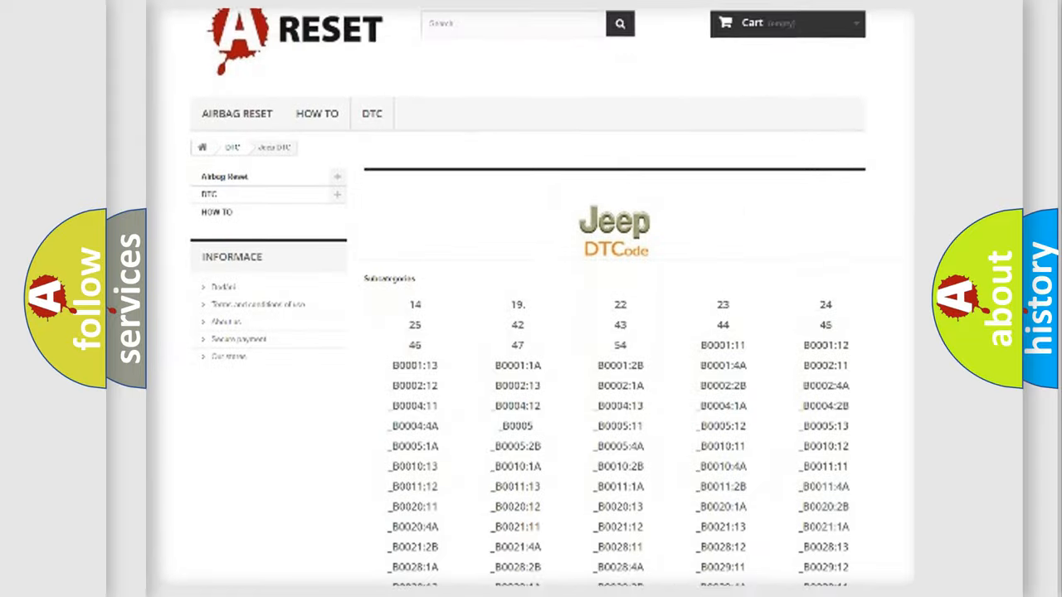
pyautogui.scroll(-3)
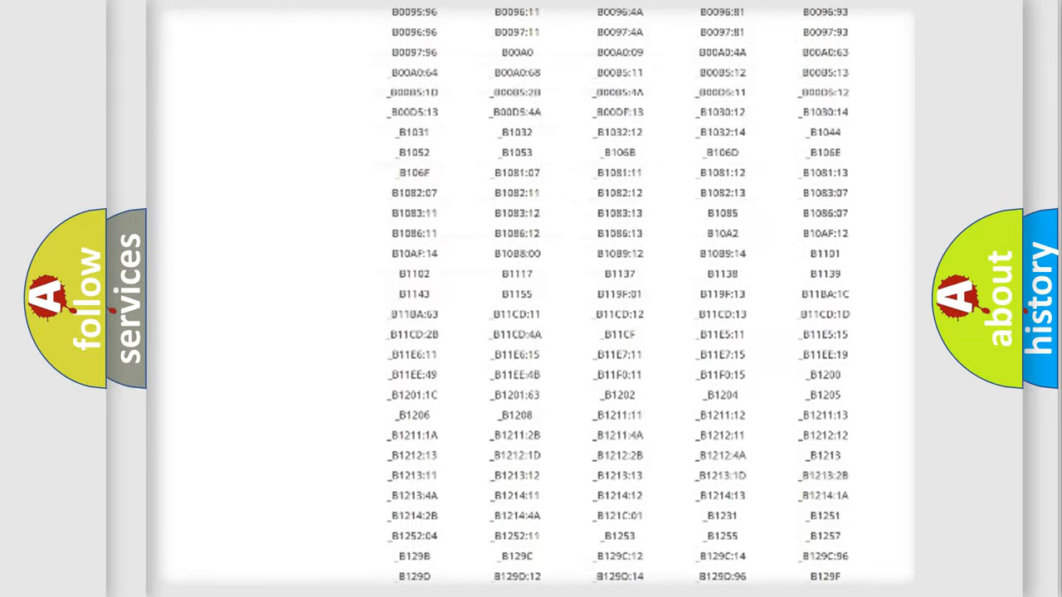
pyautogui.scroll(3)
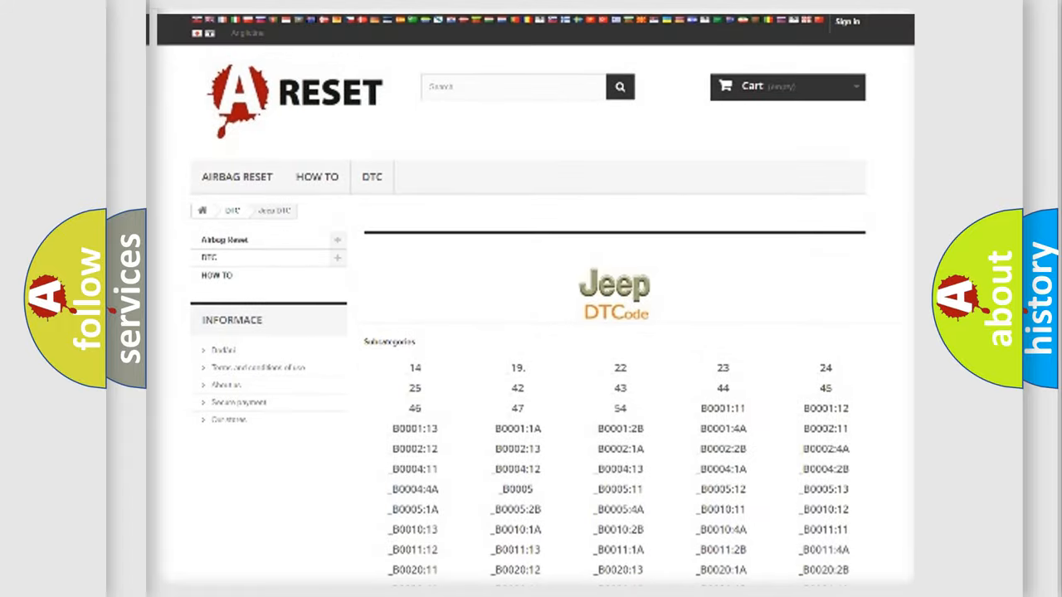